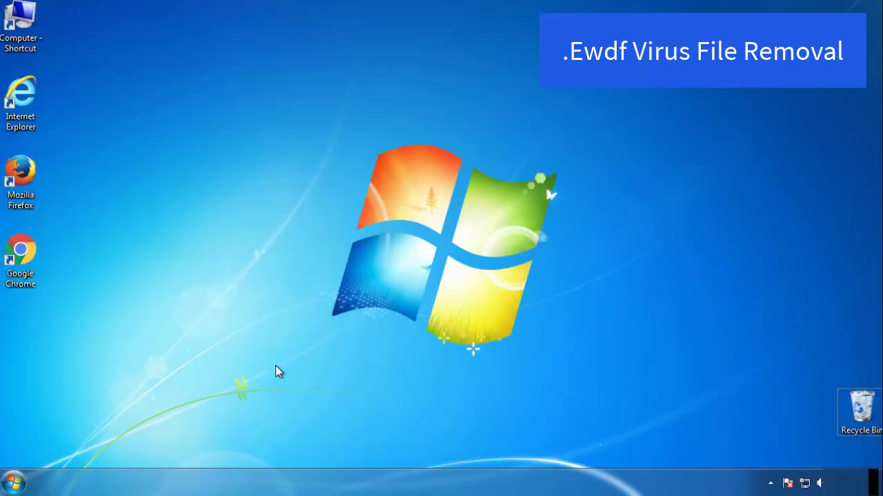
- Enable Minimal safe boot in msconfig's Boot tab and restart into Safe Mode
click(13, 479)
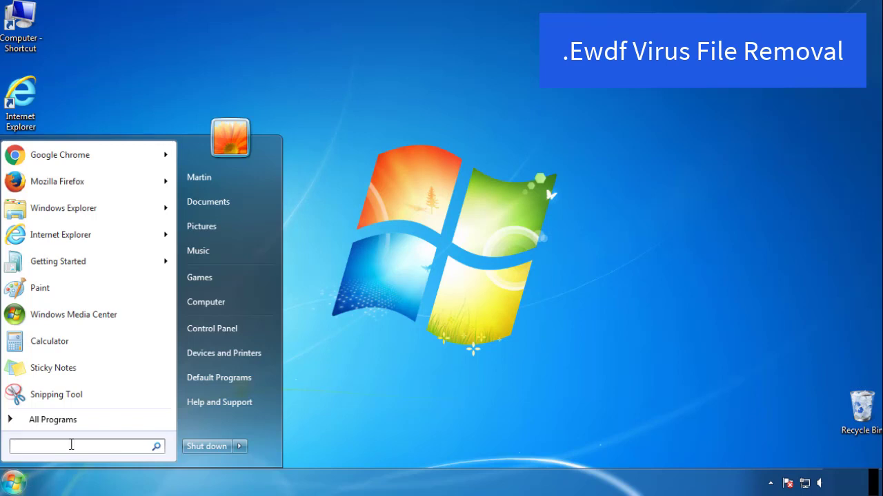
text(mscon)
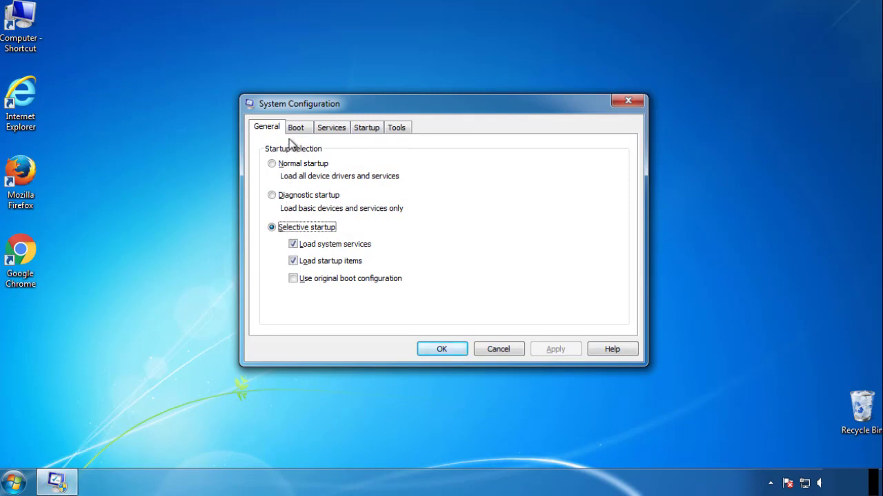
click(297, 127)
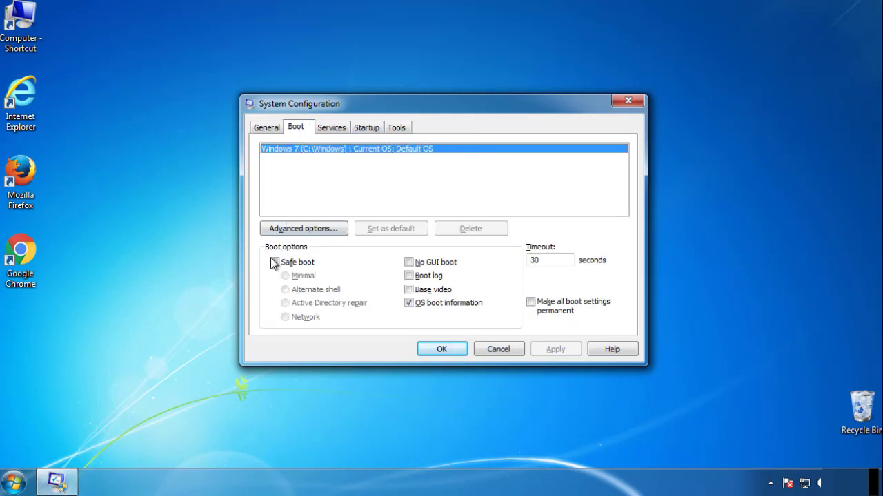
click(273, 262)
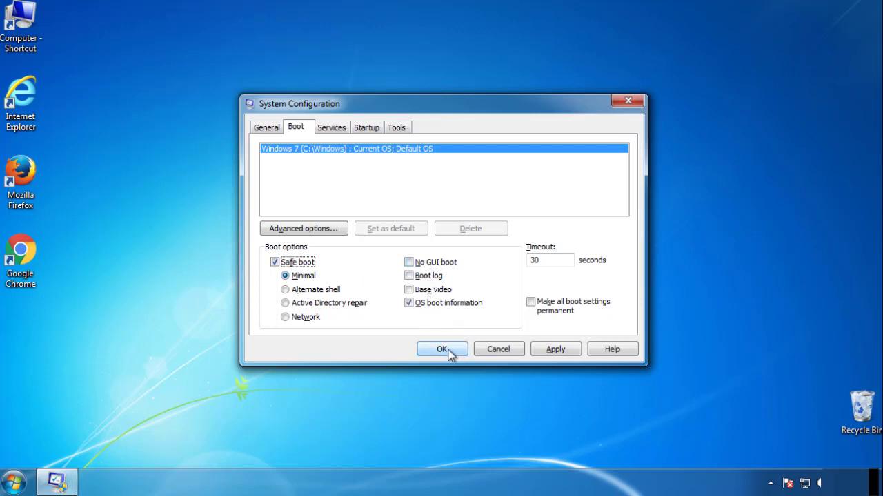
click(442, 349)
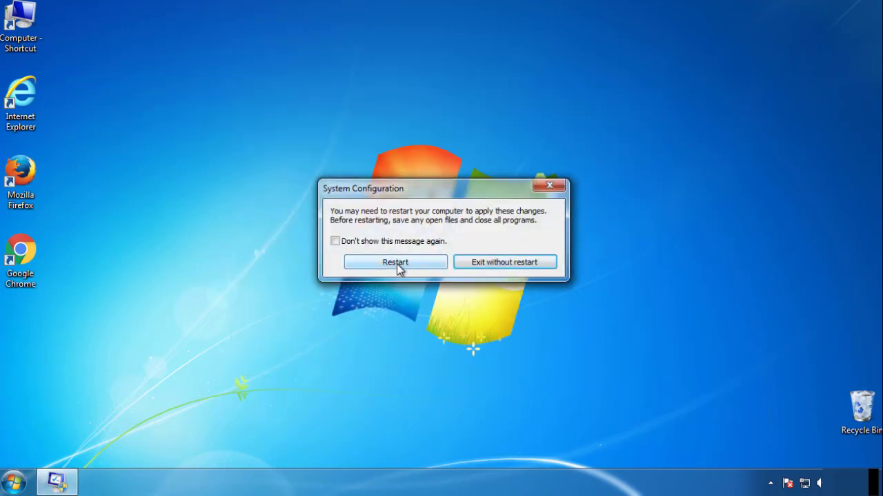
click(396, 262)
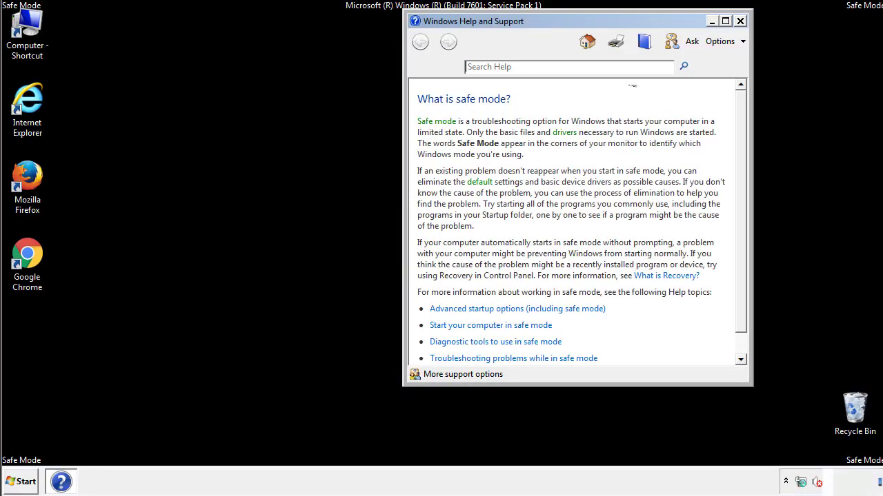
- Turn on Show hidden files, folders and drives in Folder Options, then close Control Panel
click(748, 18)
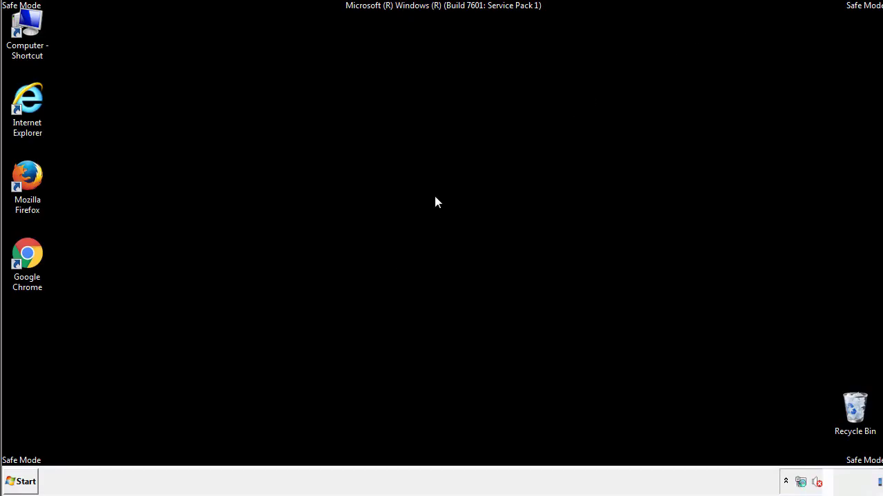
click(24, 481)
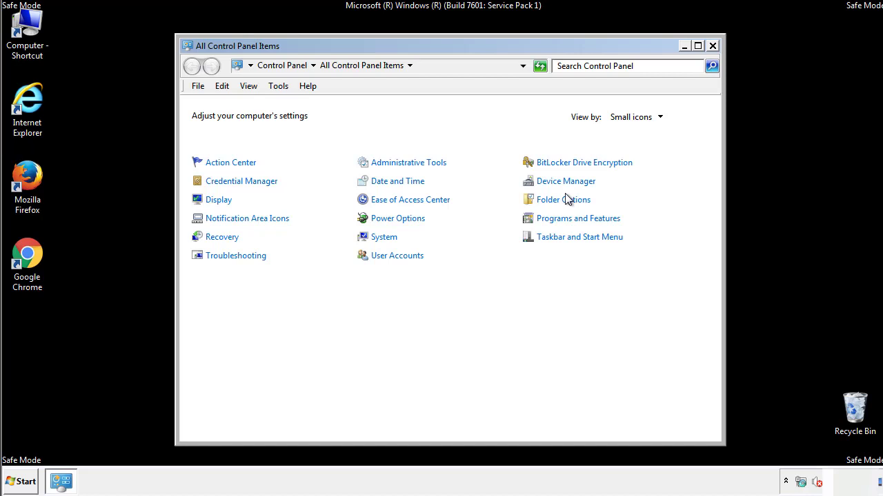
click(563, 199)
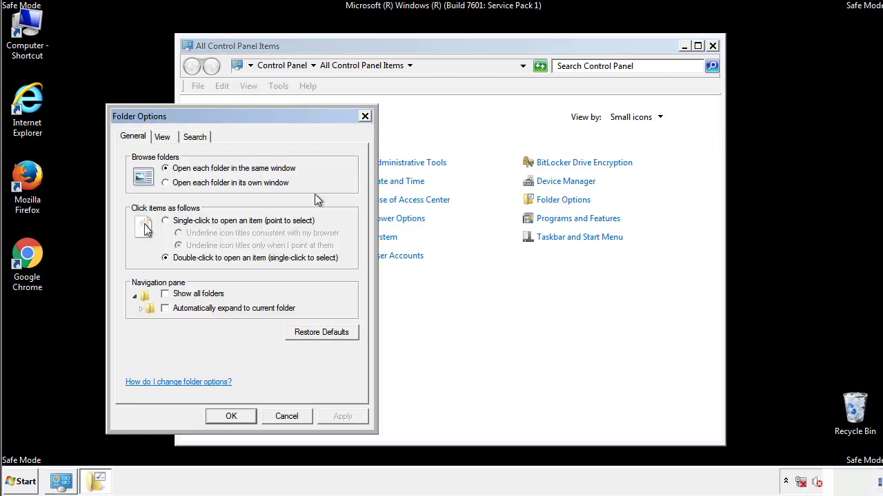
click(163, 136)
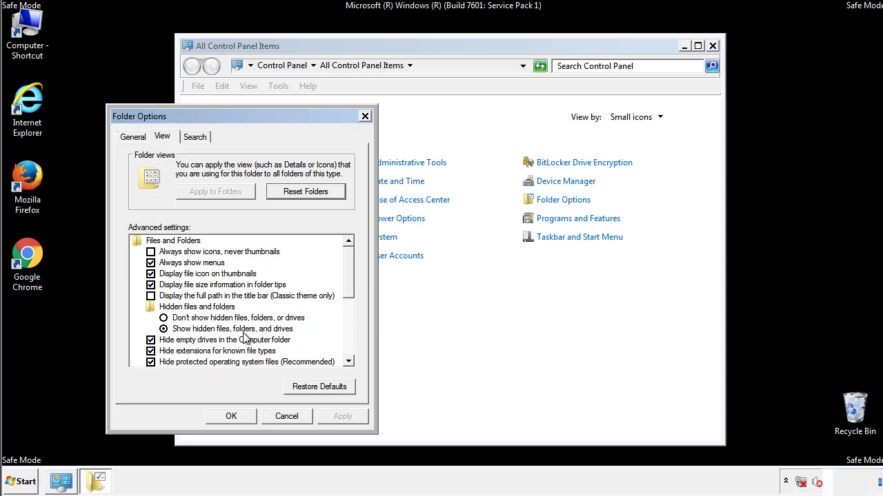
click(231, 415)
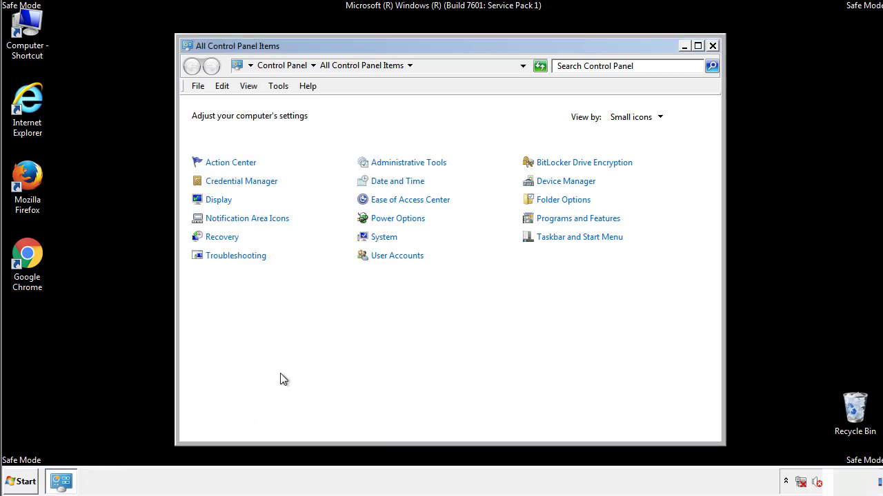
click(712, 46)
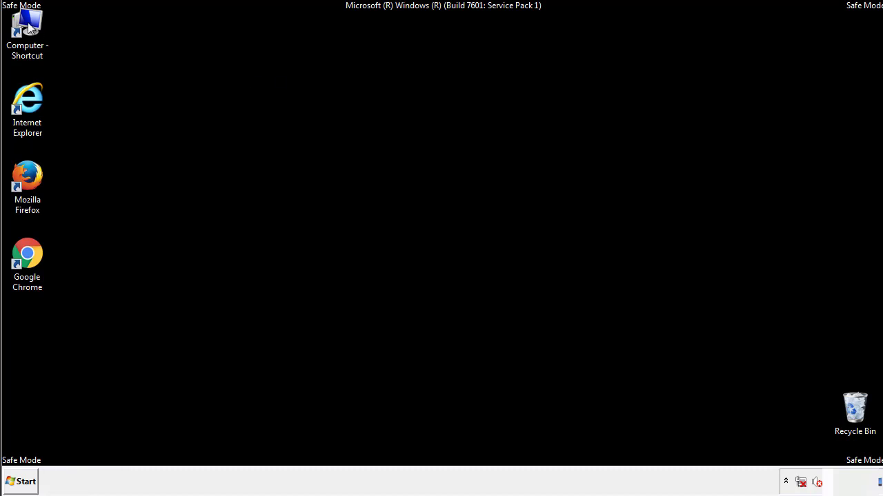
- Browse from Computer through Local Disk (C:) to Windows\System32\drivers\etc
double_click(26, 25)
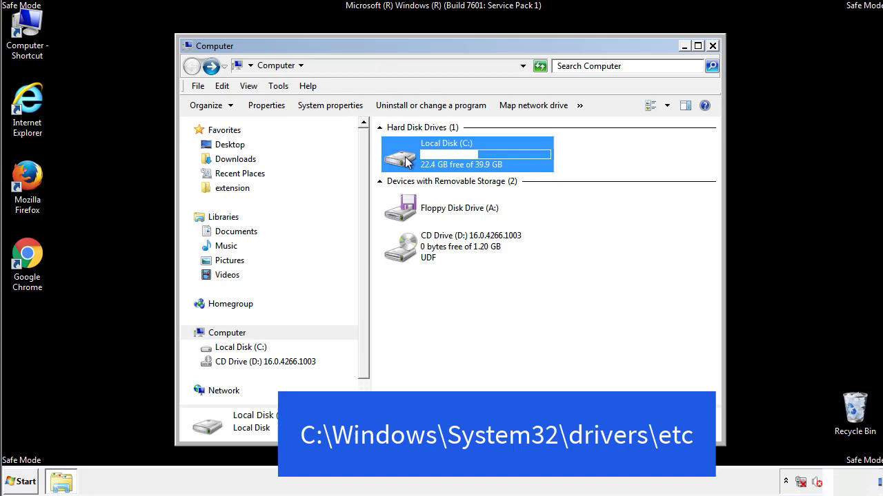
double_click(442, 153)
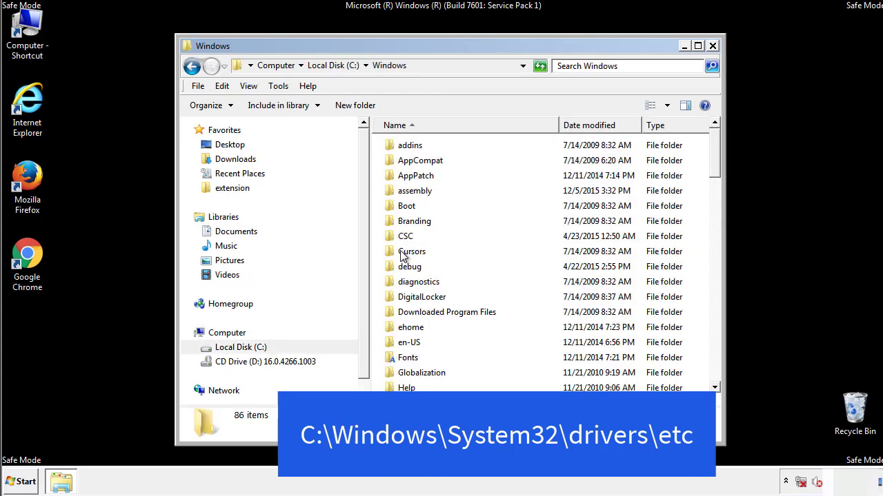
scroll(down, 3)
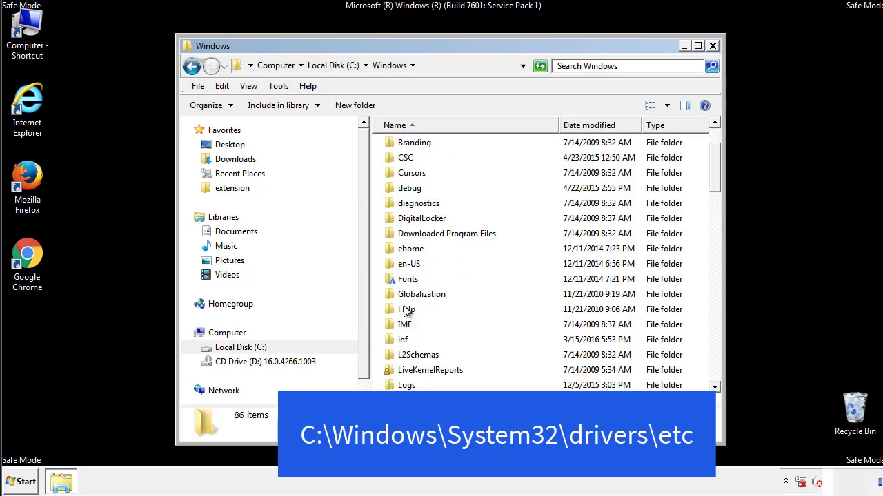
scroll(down, 3)
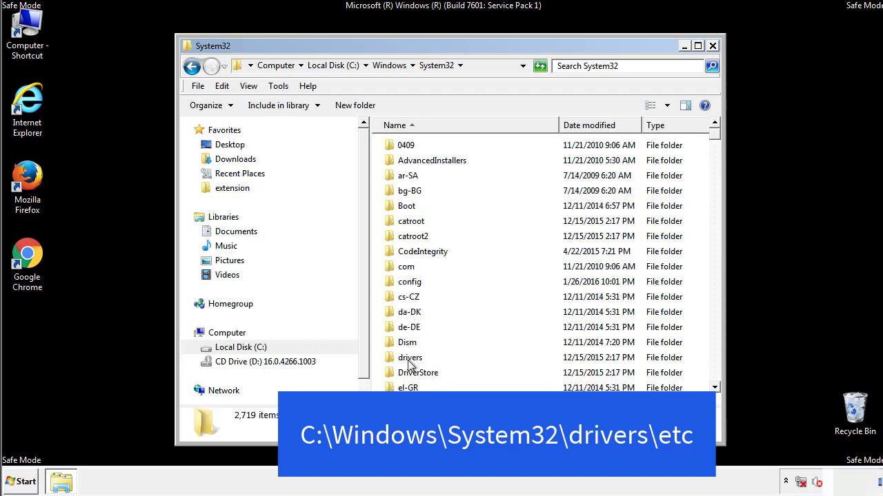
double_click(410, 357)
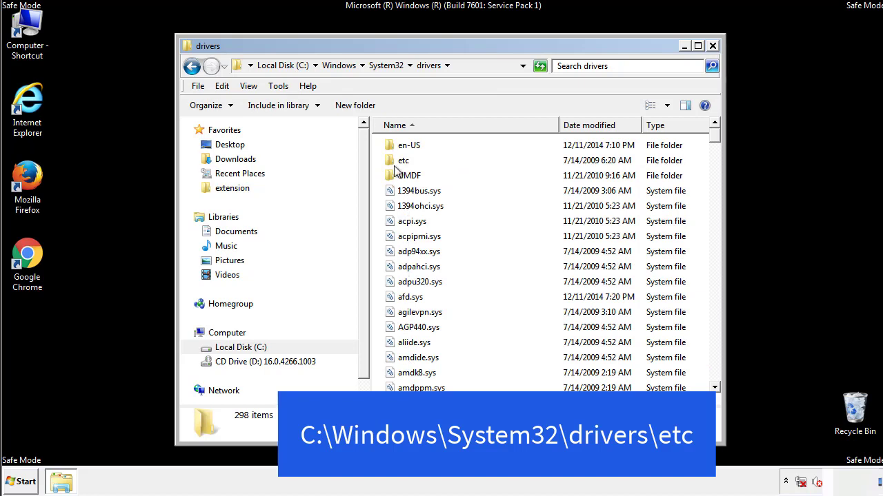
double_click(402, 160)
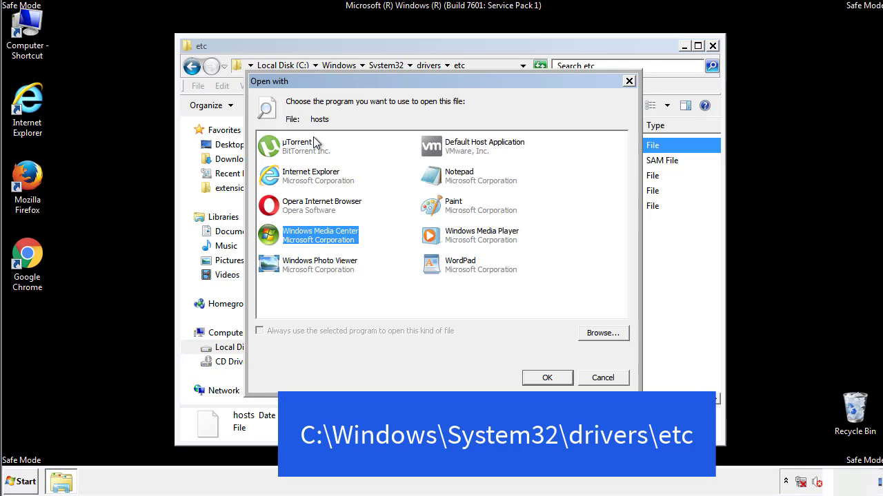
mouse_move(446, 181)
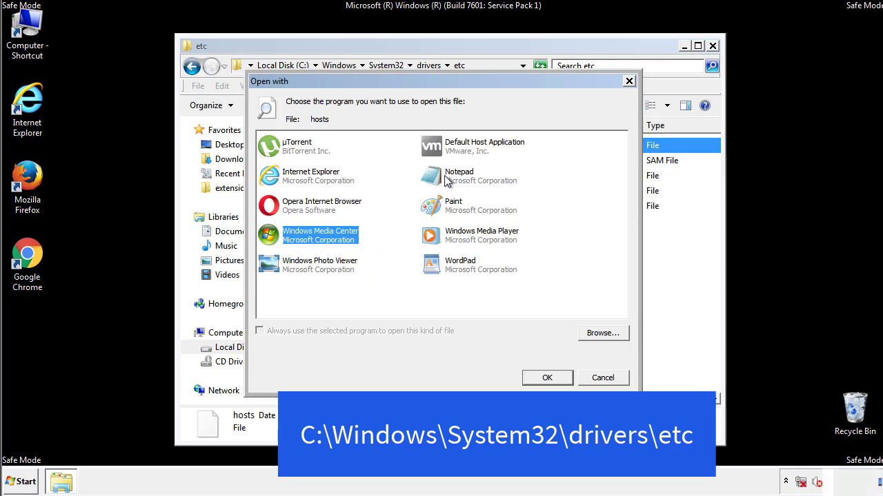
- Delete the four bottom host entries from hosts in Notepad, then close Notepad and Explorer
click(547, 377)
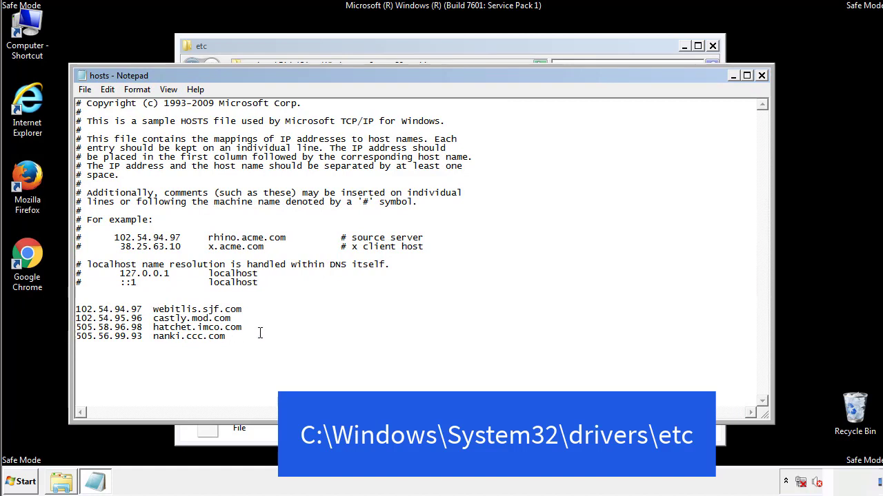
drag(77, 308, 242, 336)
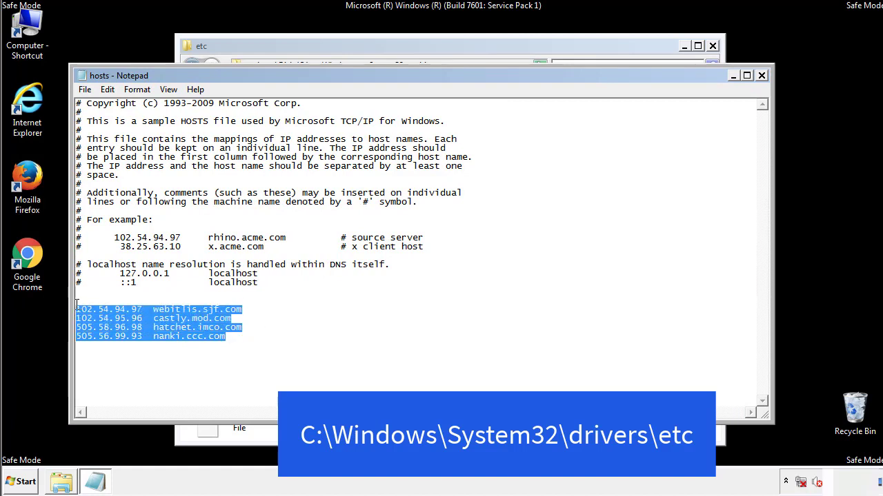
key(Delete)
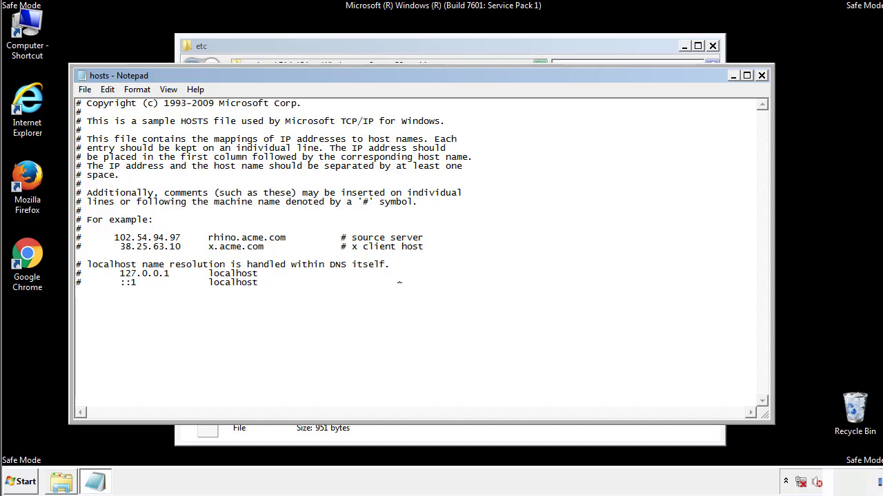
mouse_move(762, 76)
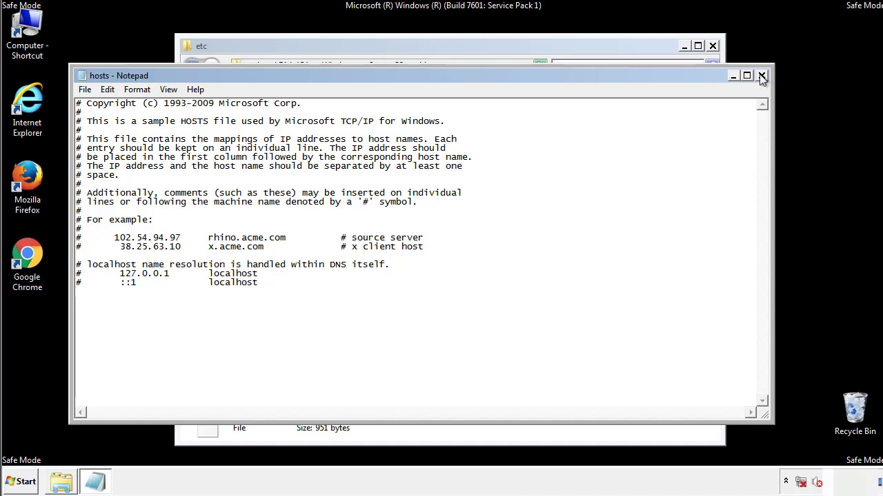
click(761, 75)
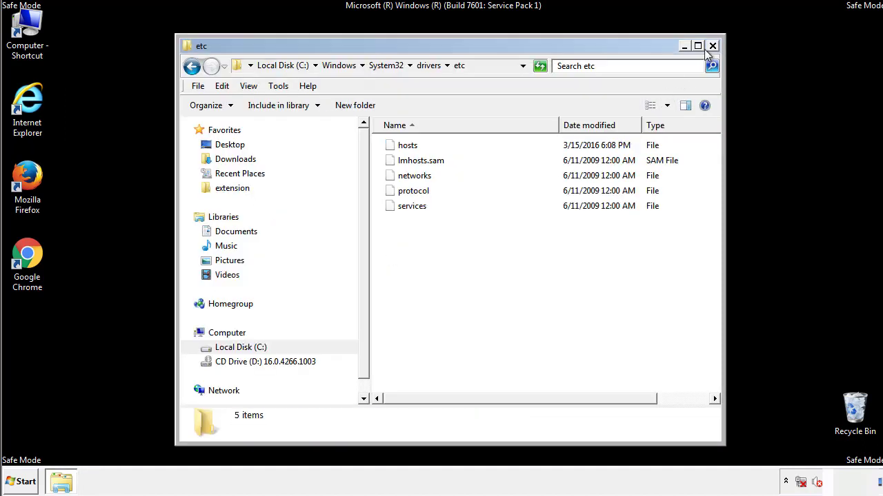
click(711, 45)
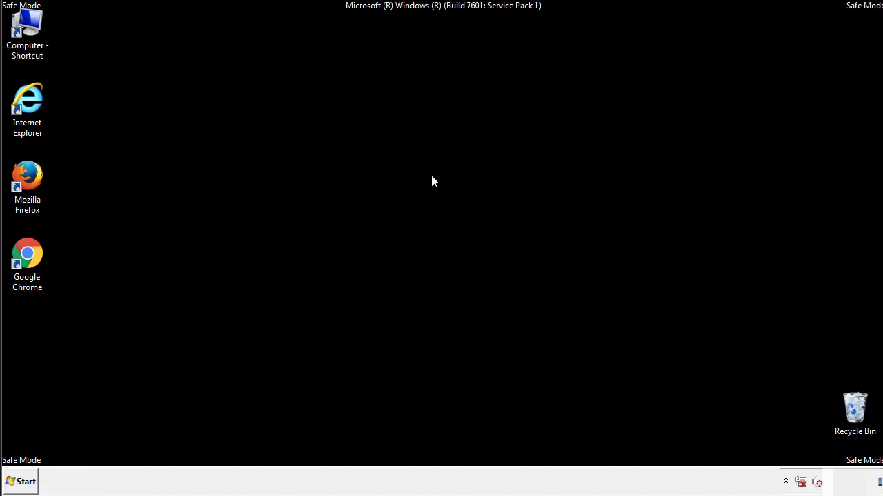
- Open the Startup folder from Start's All Programs list
click(25, 480)
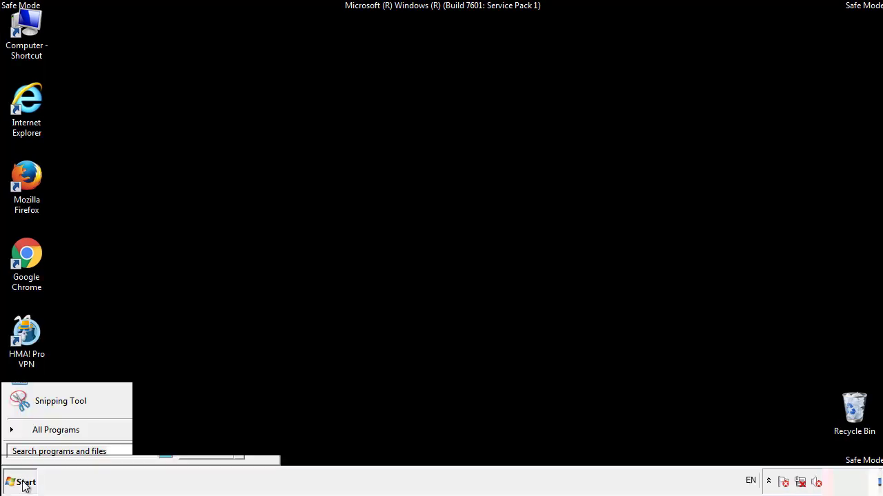
click(55, 430)
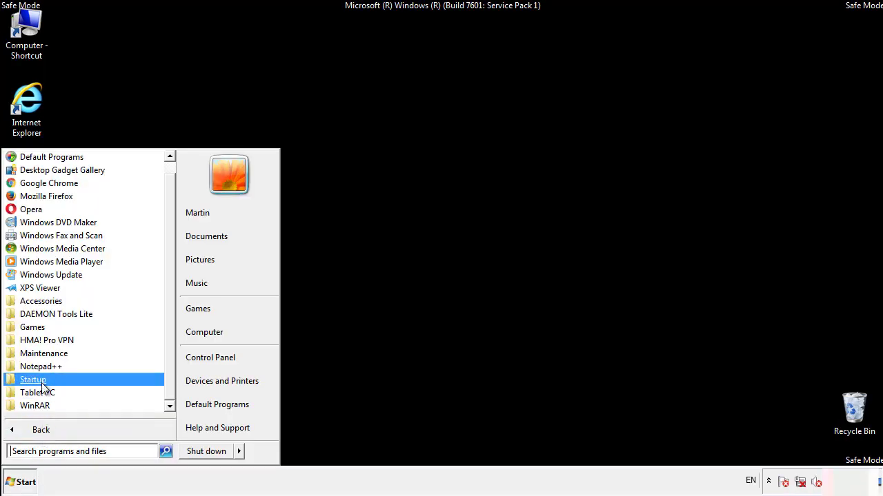
right_click(33, 379)
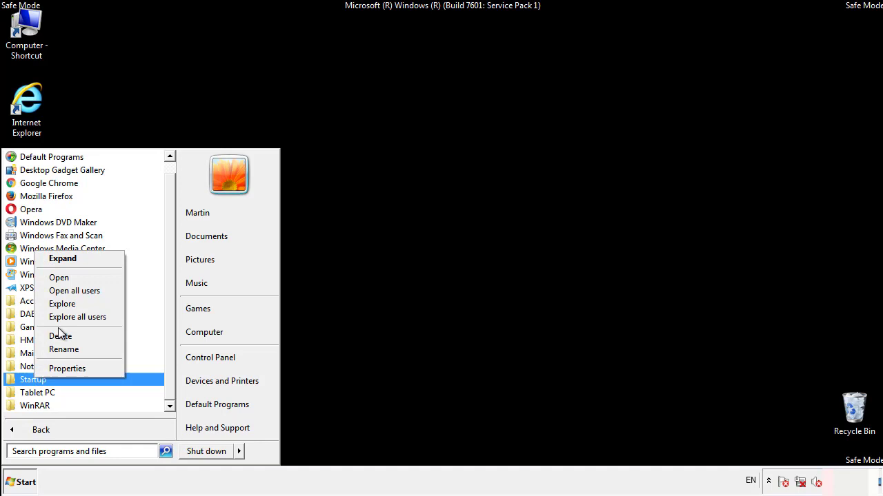
click(59, 277)
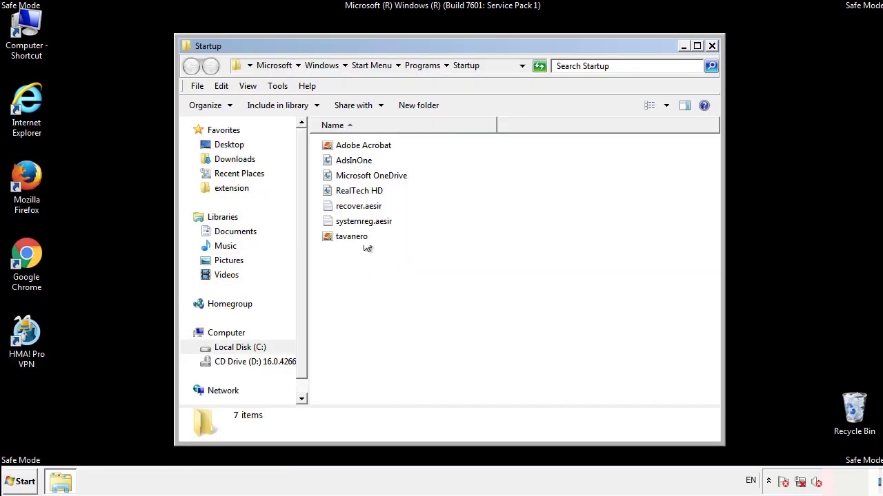
- Delete AdsInOne, recover.aesir, systemreg.aesir and tavanero from Startup, then close the folder
click(352, 160)
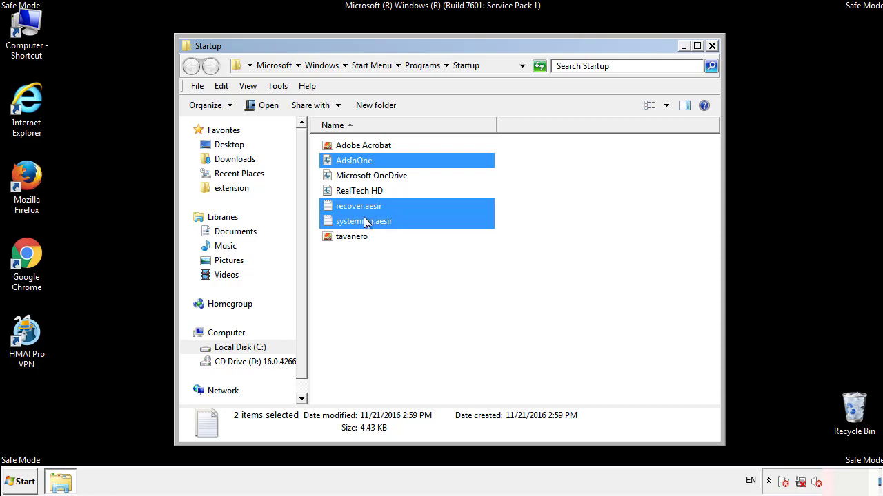
right_click(351, 236)
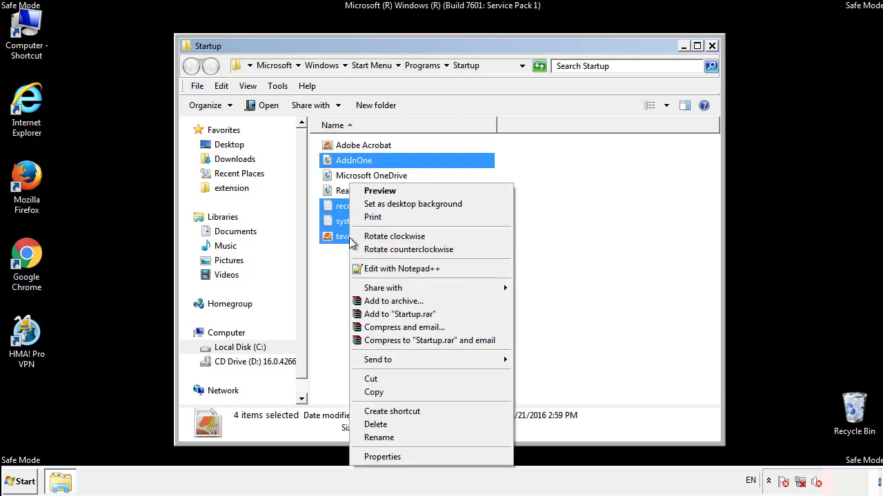
click(379, 424)
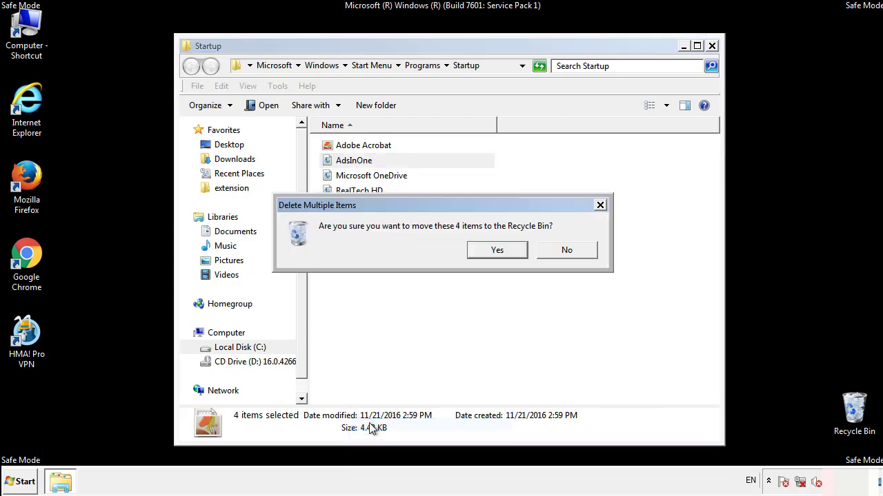
click(497, 250)
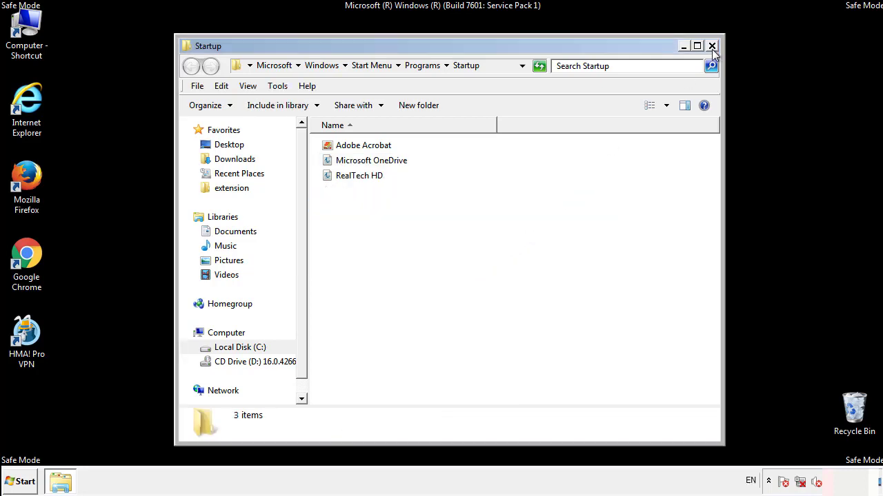
click(712, 47)
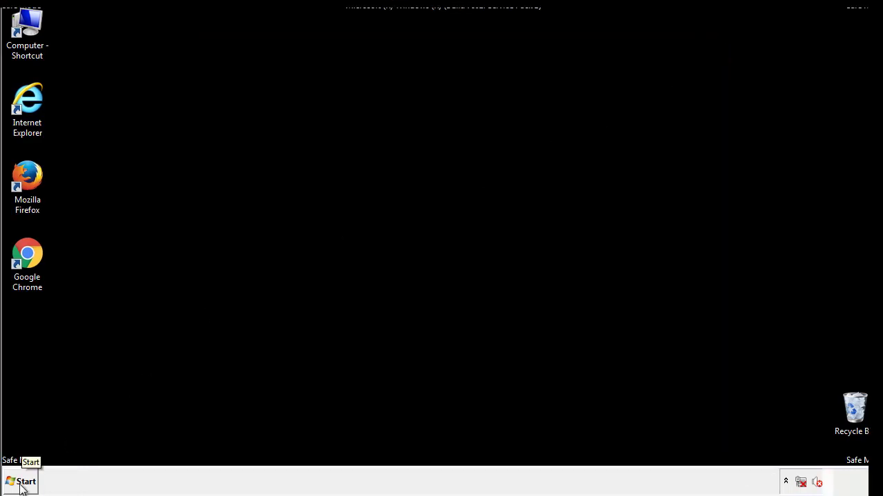
- Launch regedit and expand HKEY_LOCAL_MACHINE\SOFTWARE\Microsoft\Windows\CurrentVersion
click(25, 479)
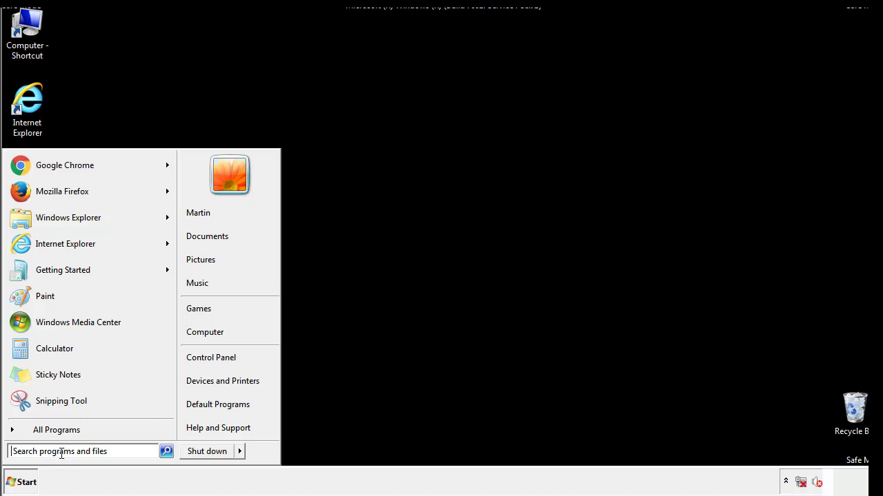
text(reged)
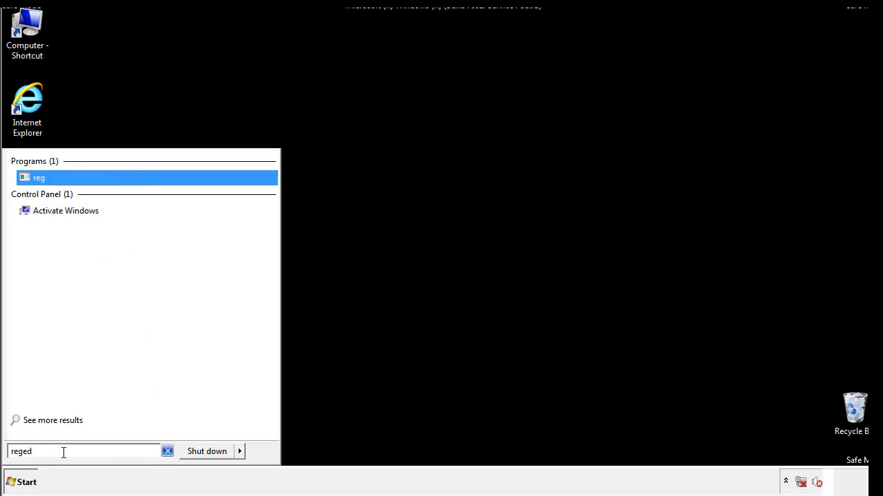
click(40, 177)
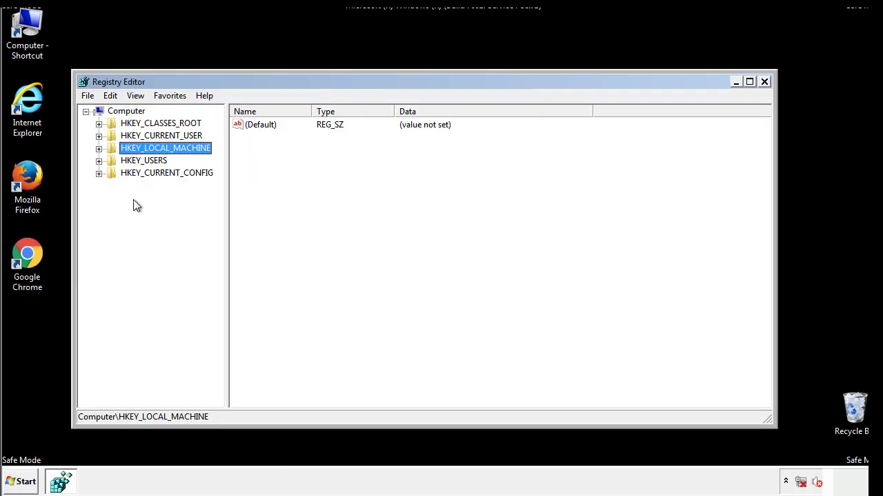
click(100, 148)
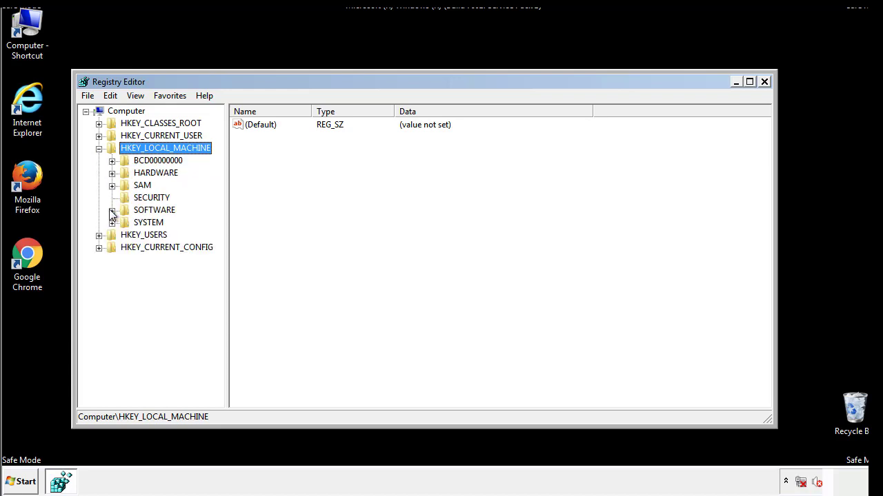
click(113, 209)
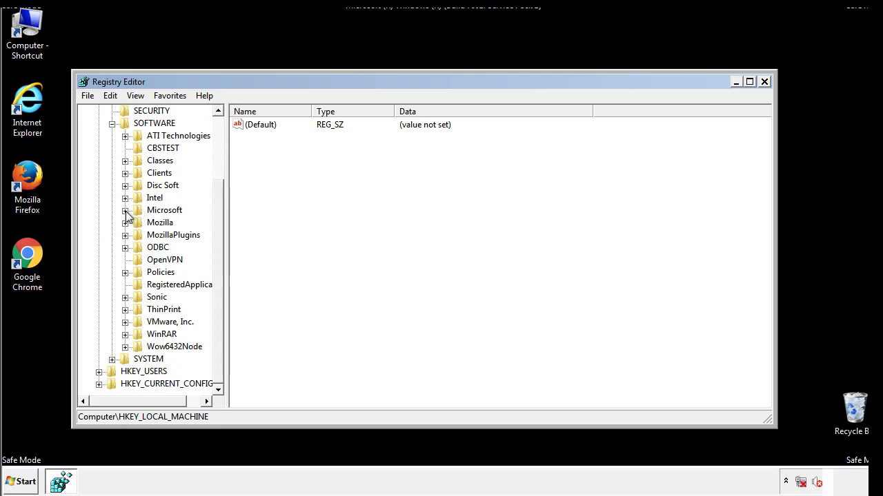
click(125, 209)
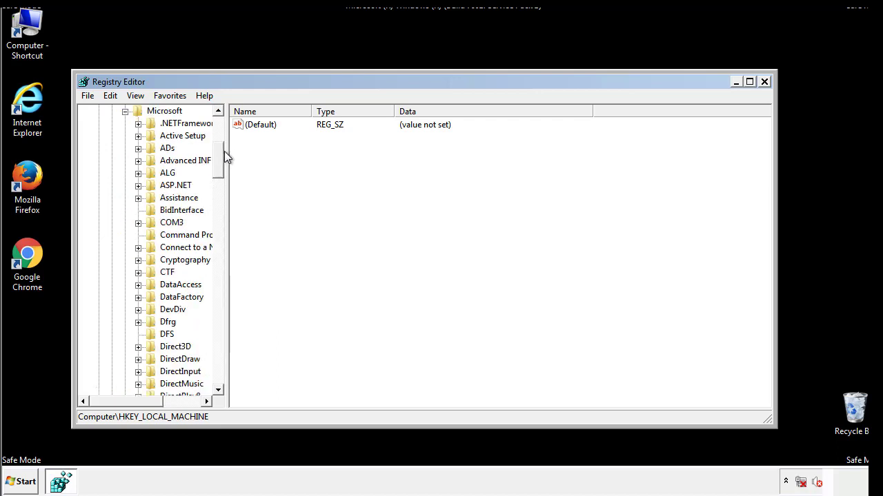
scroll(down, 3)
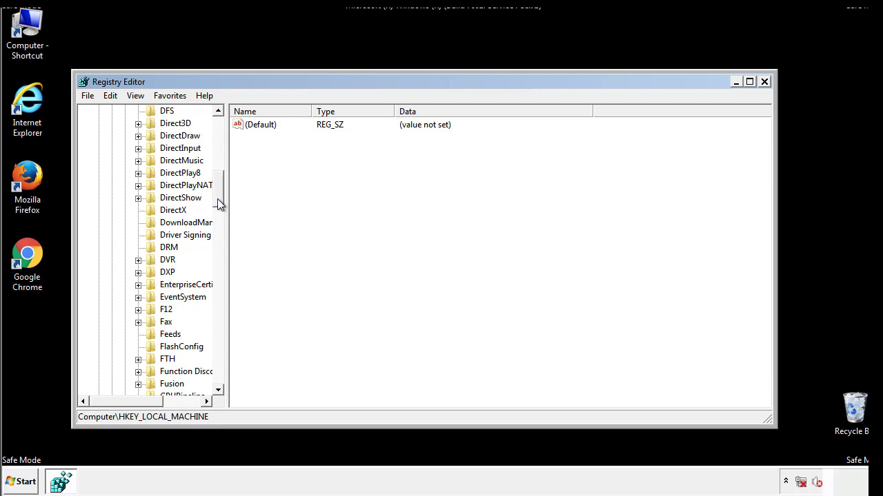
scroll(down, 3)
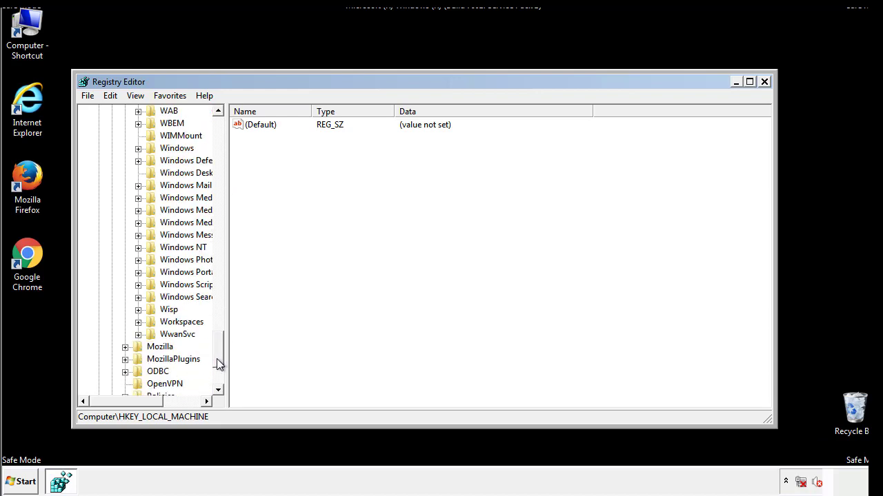
click(138, 211)
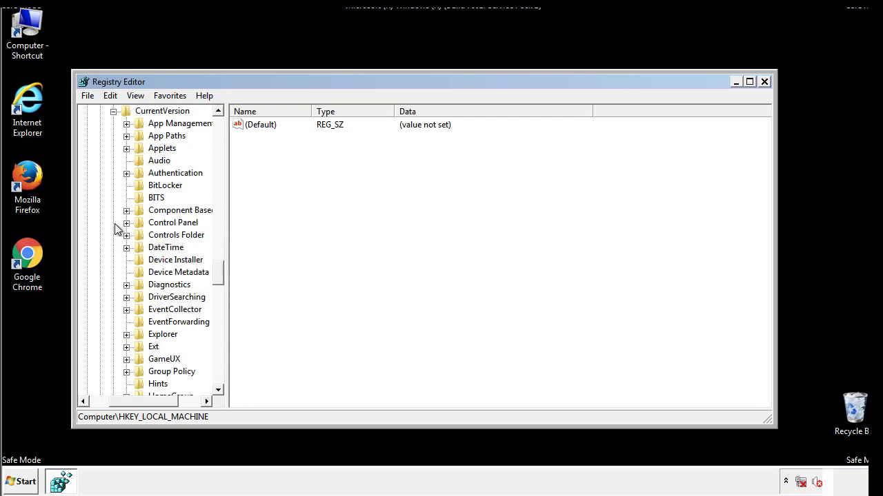
scroll(down, 3)
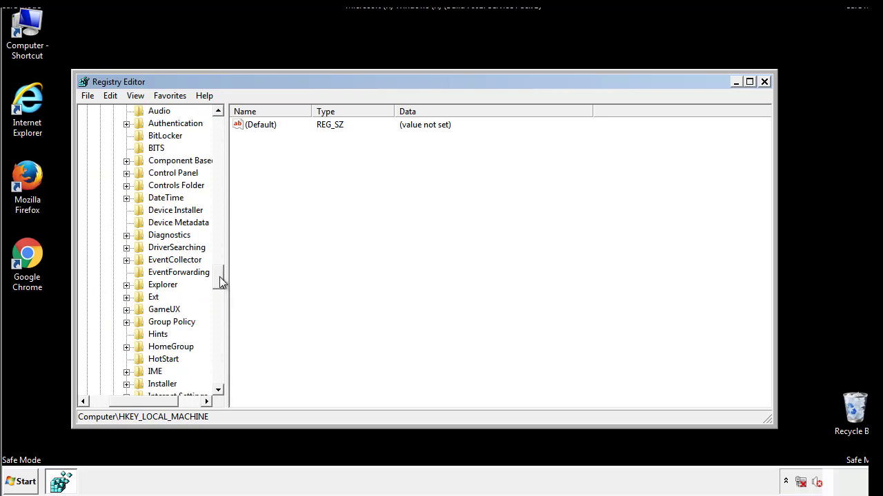
scroll(down, 3)
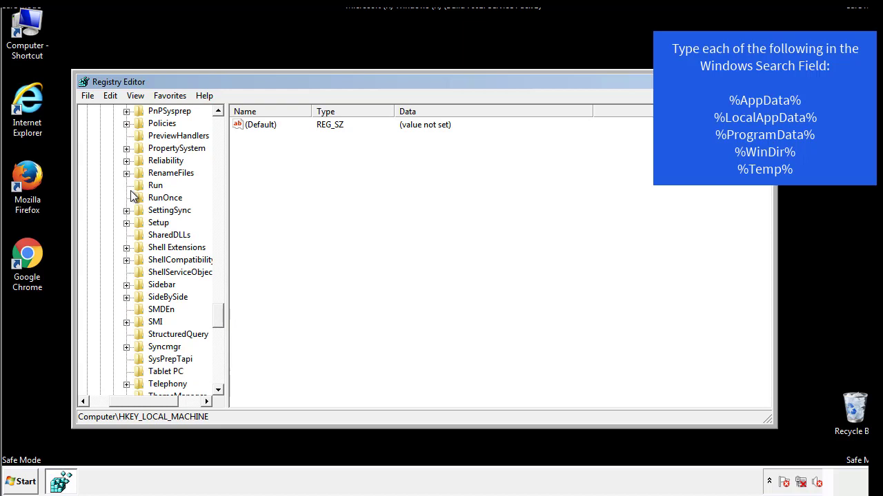
- Delete the tappi.loc value from the HKEY_LOCAL_MACHINE Run key
click(155, 185)
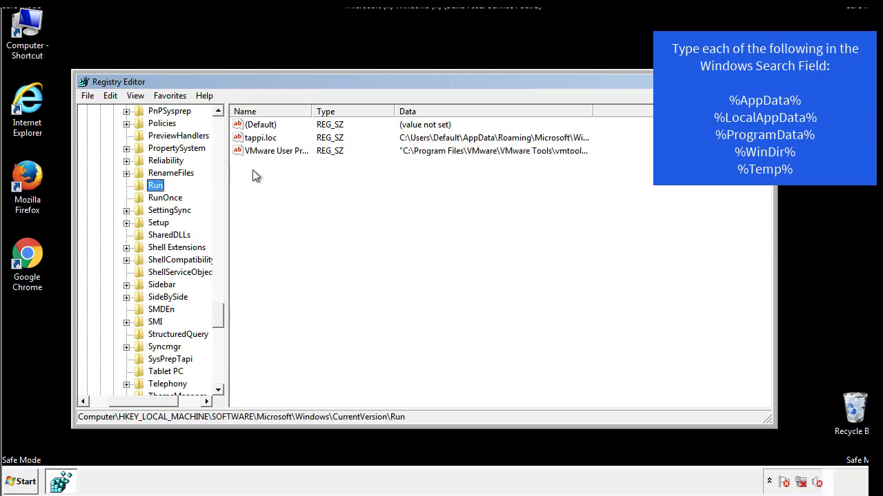
mouse_move(568, 152)
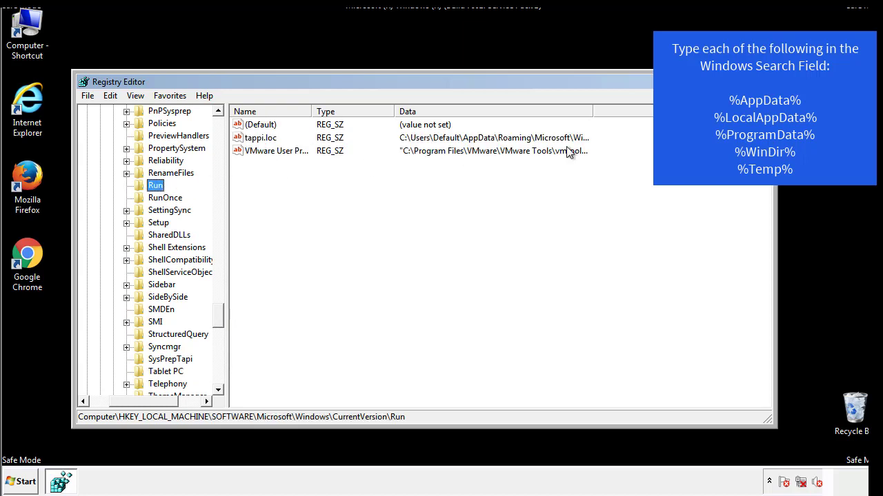
click(260, 137)
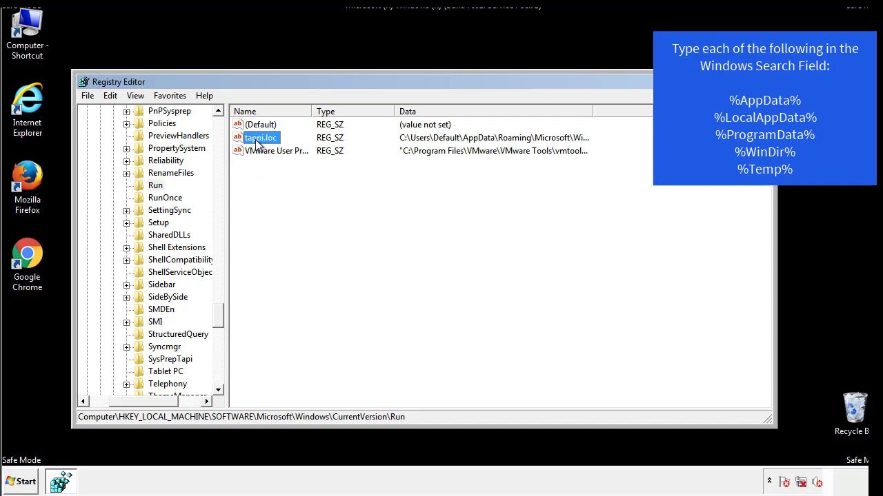
key(Delete)
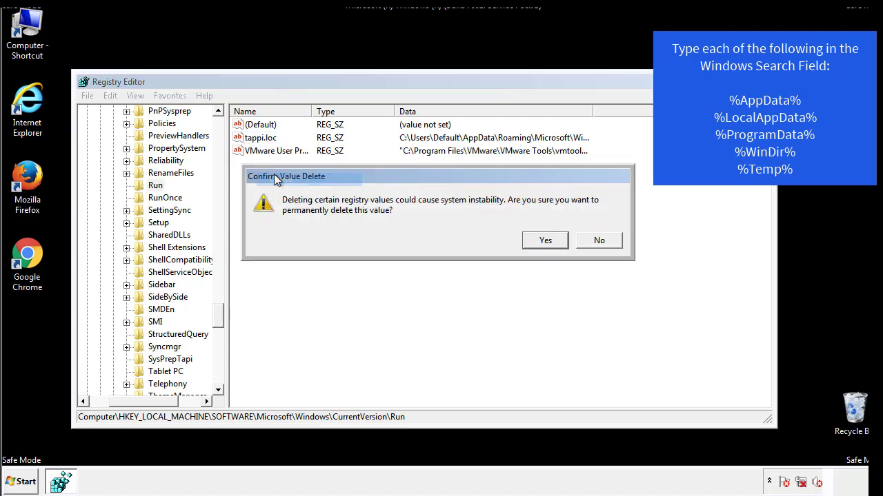
click(545, 240)
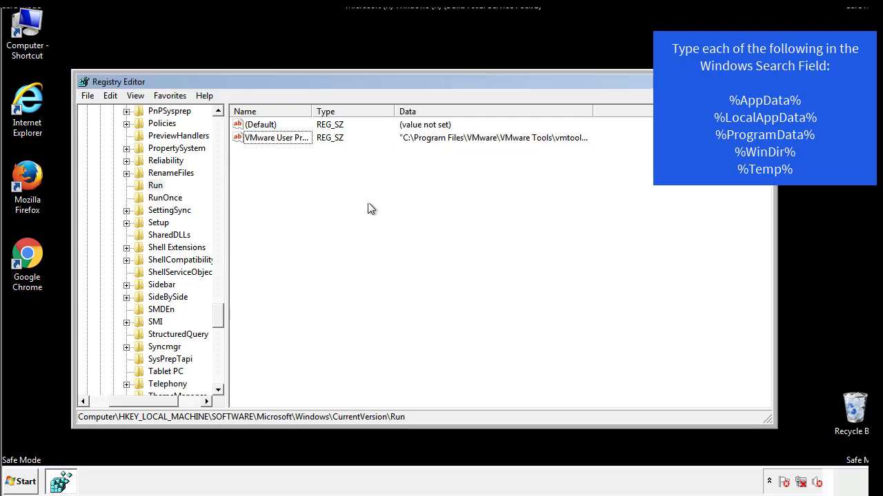
scroll(down, 3)
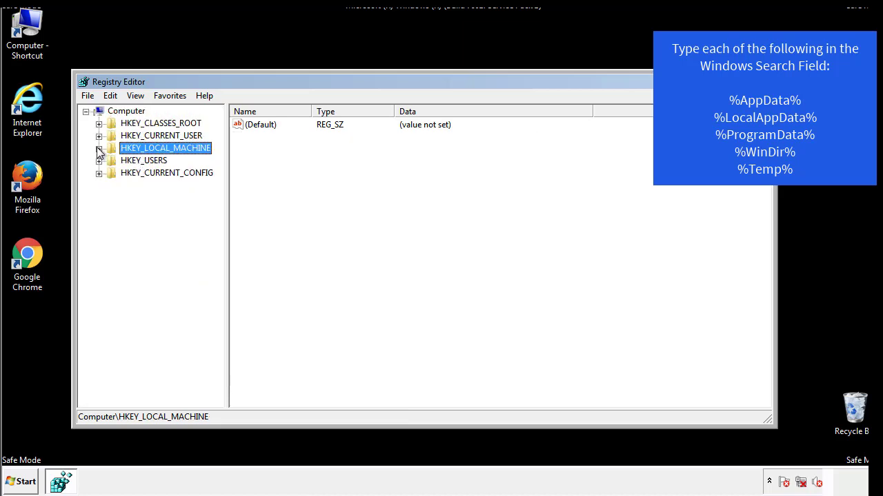
- Inspect HKEY_CURRENT_USER's CurrentVersion\Run key, then collapse the Windows branch
click(99, 135)
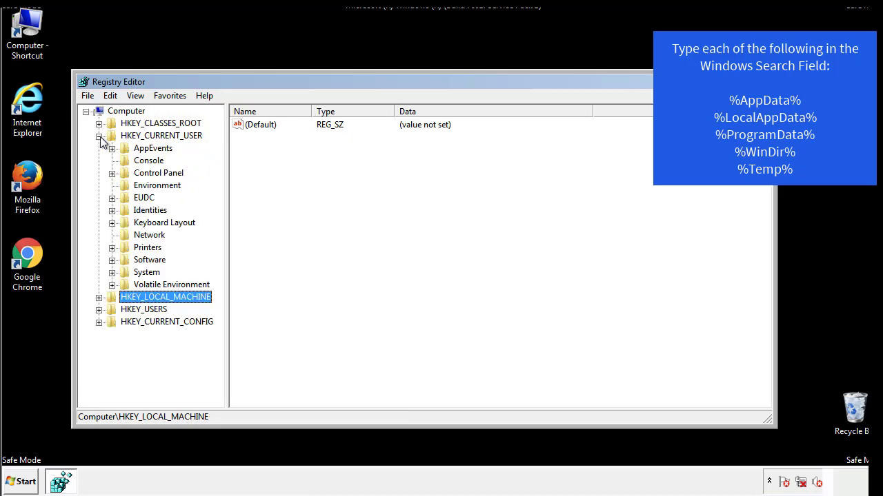
mouse_move(114, 221)
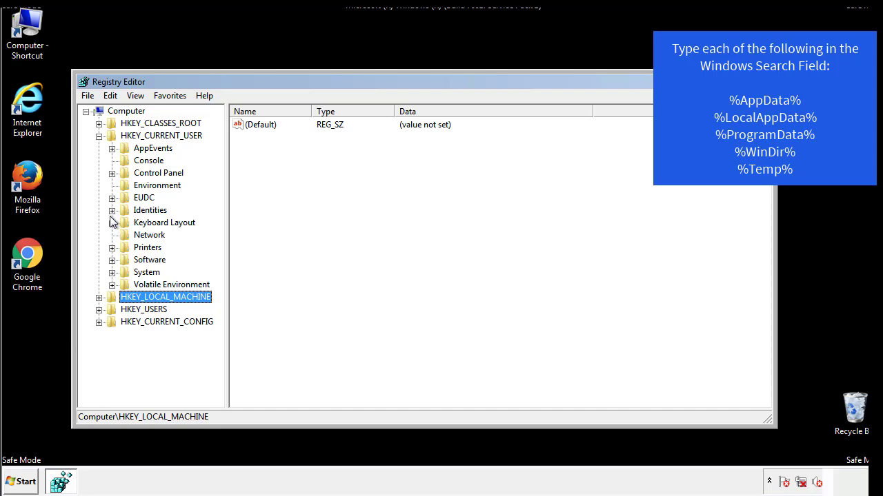
mouse_move(114, 230)
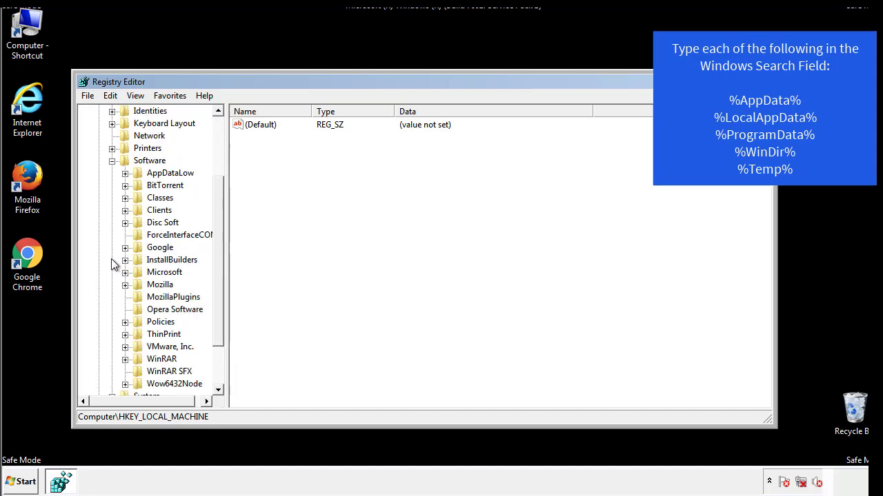
scroll(down, 3)
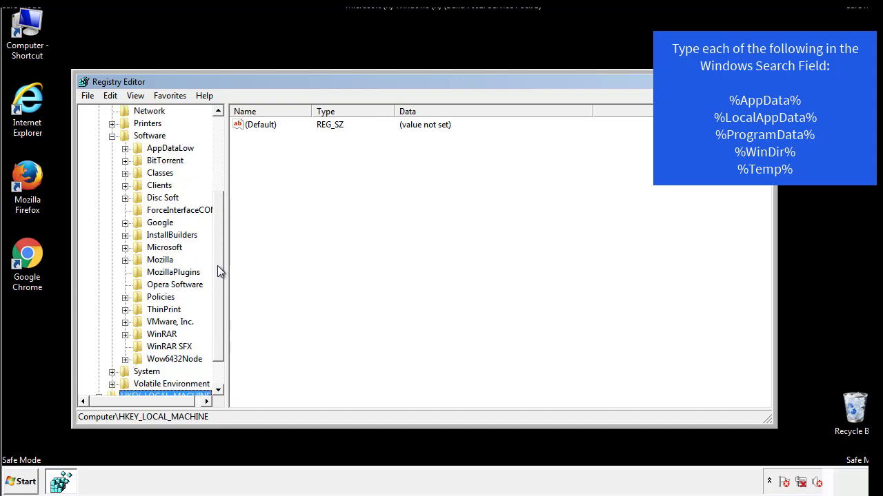
mouse_move(140, 277)
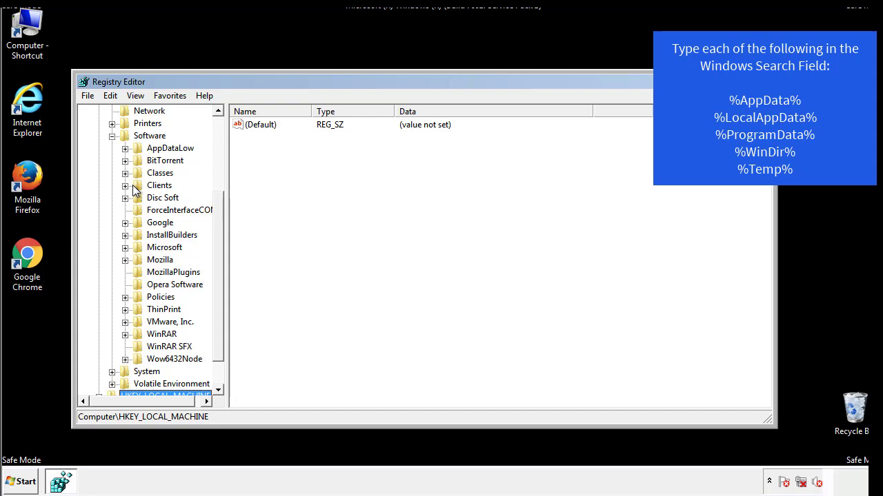
click(125, 247)
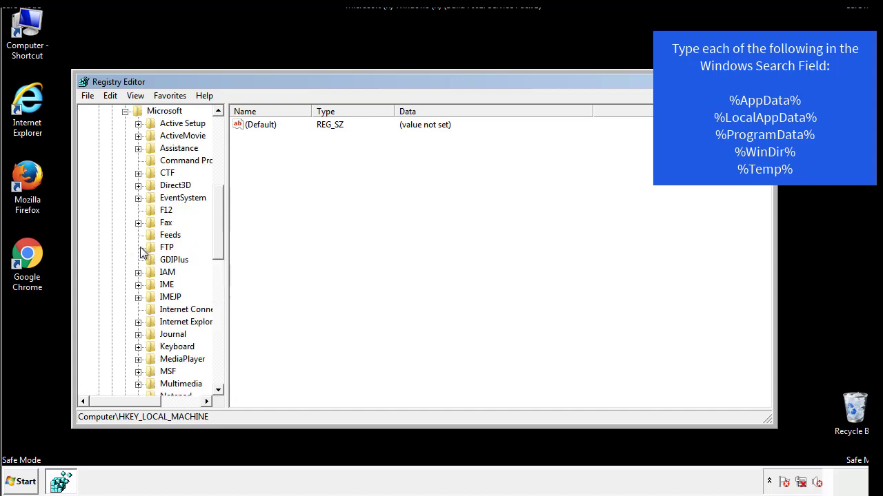
scroll(down, 3)
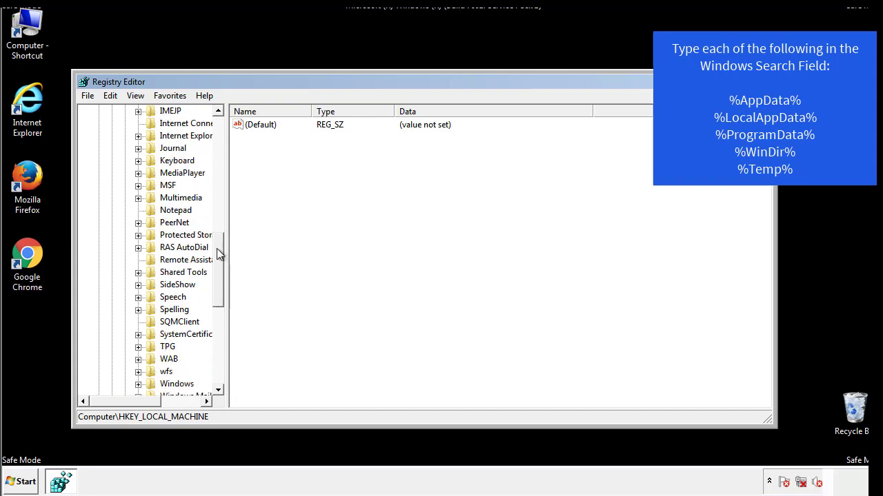
scroll(down, 3)
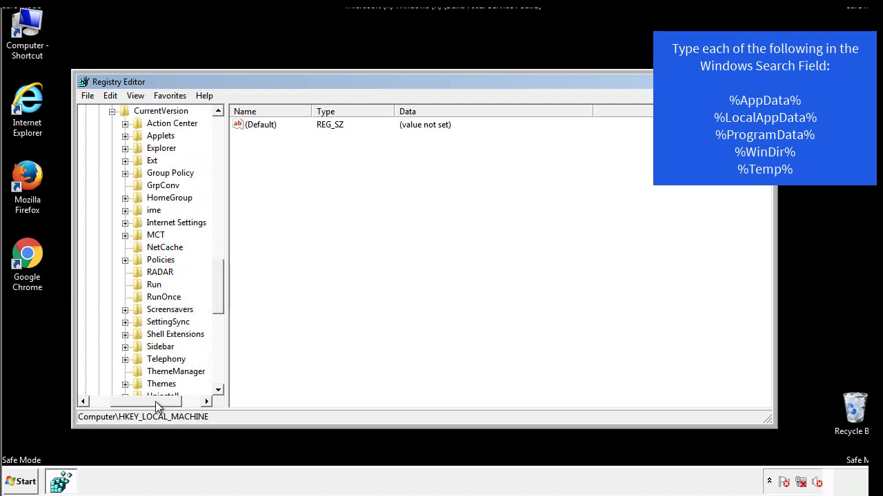
click(154, 284)
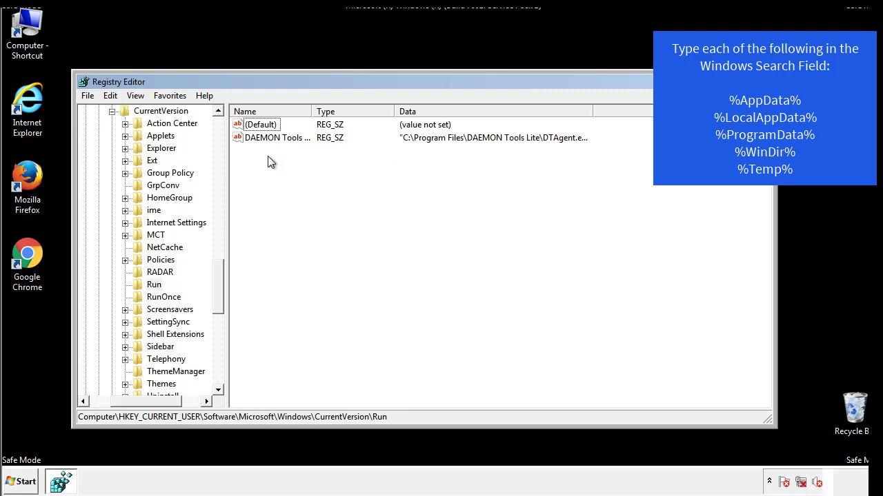
mouse_move(320, 162)
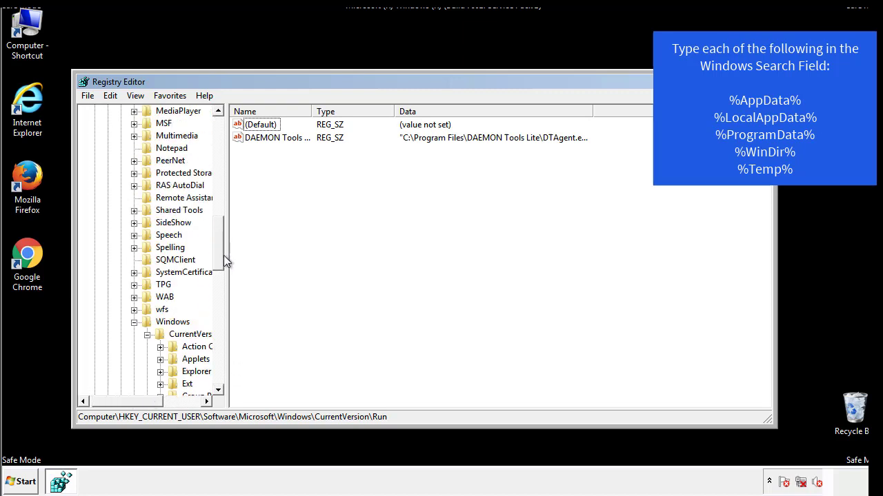
click(172, 321)
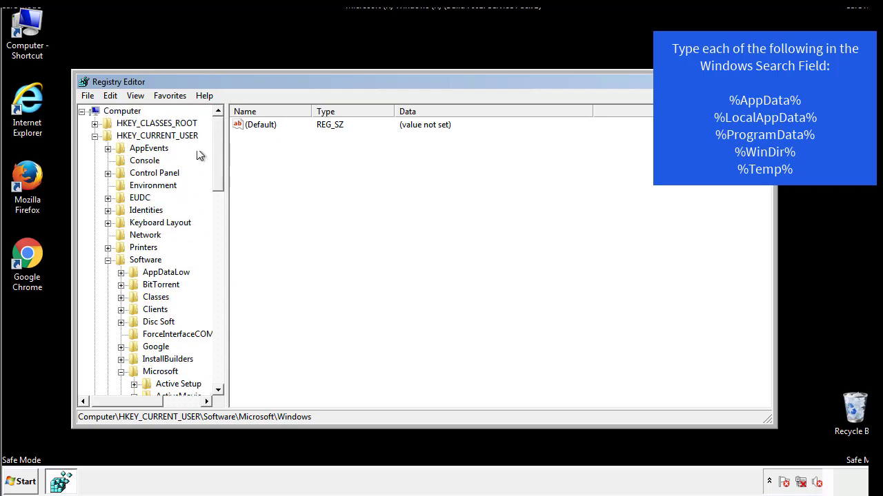
- Search the registry for %appdata%, then search again for %temp%
click(110, 95)
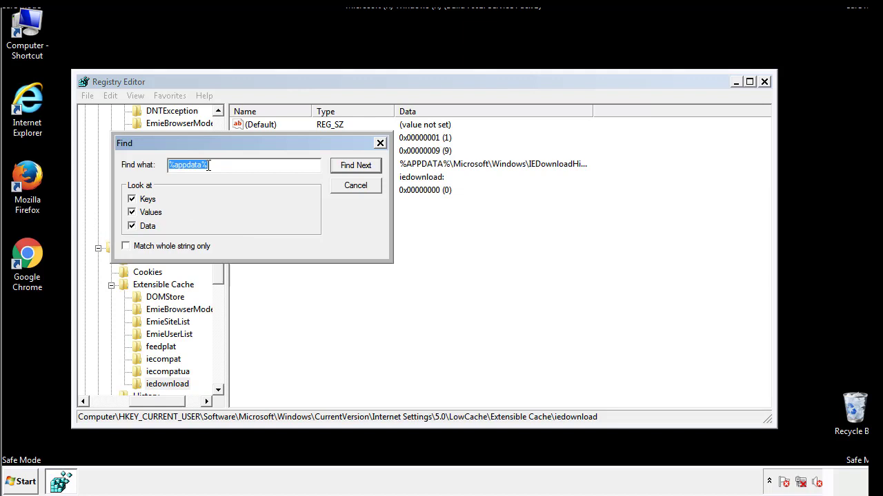
text(%temp%)
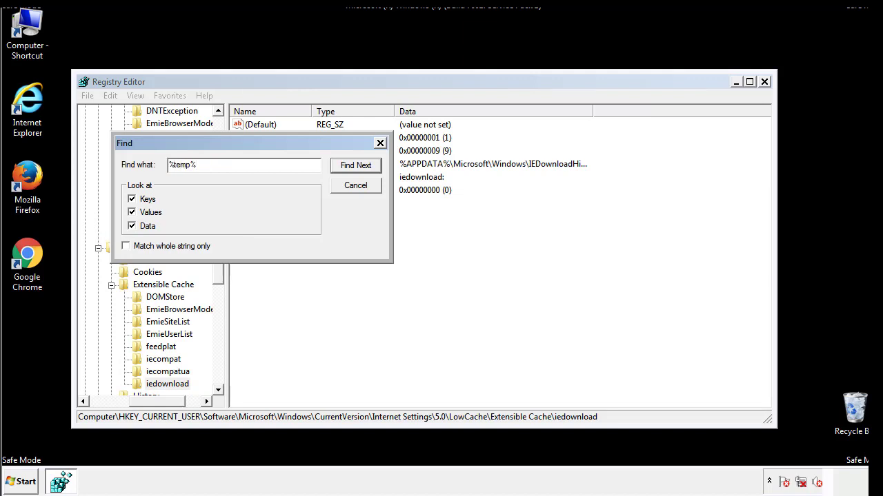
click(355, 165)
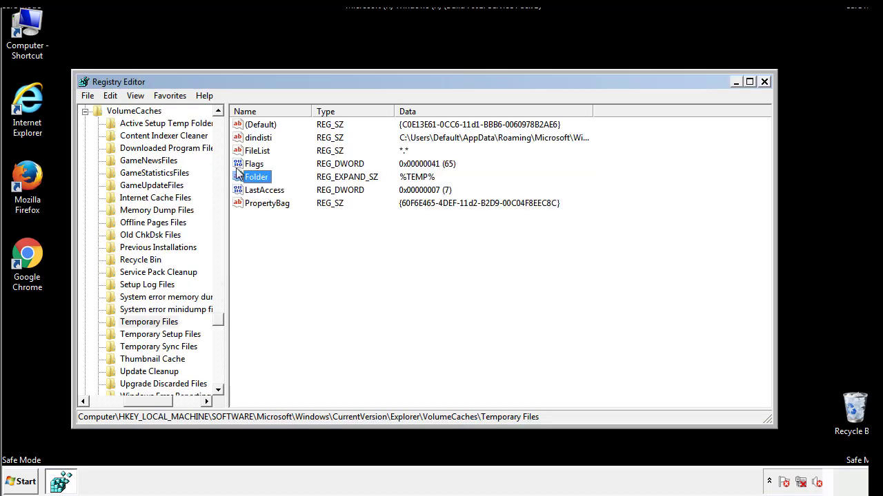
- Delete all Temporary Files key values, including dindisti, and close Registry Editor
click(288, 226)
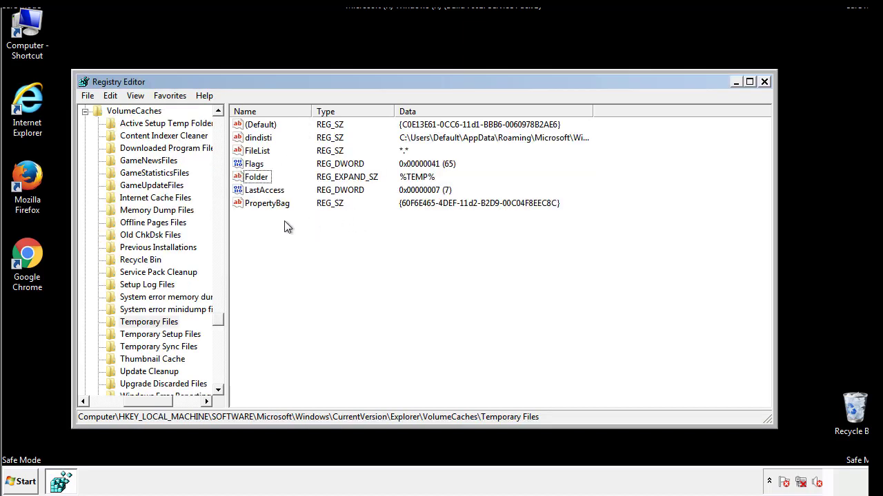
key(ctrl+a)
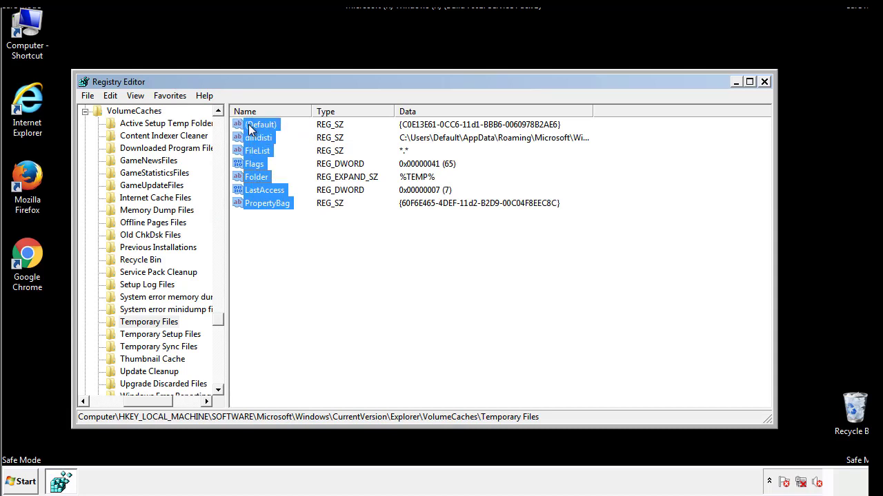
right_click(258, 137)
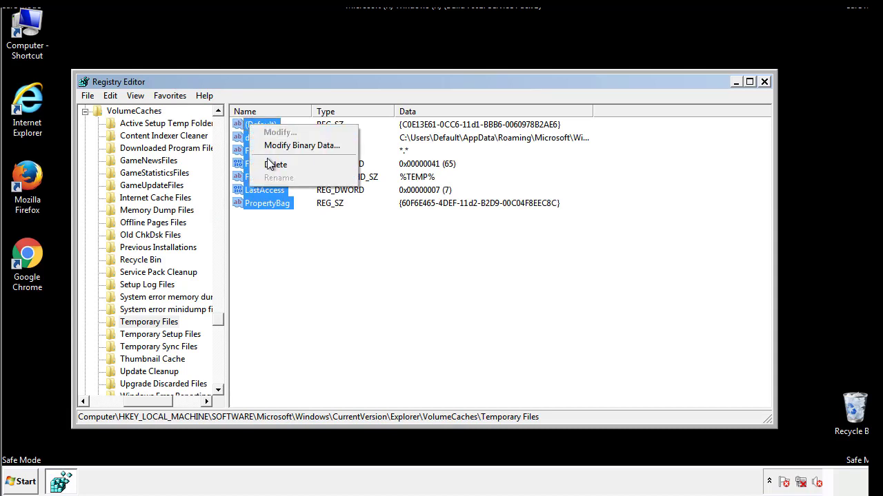
click(276, 164)
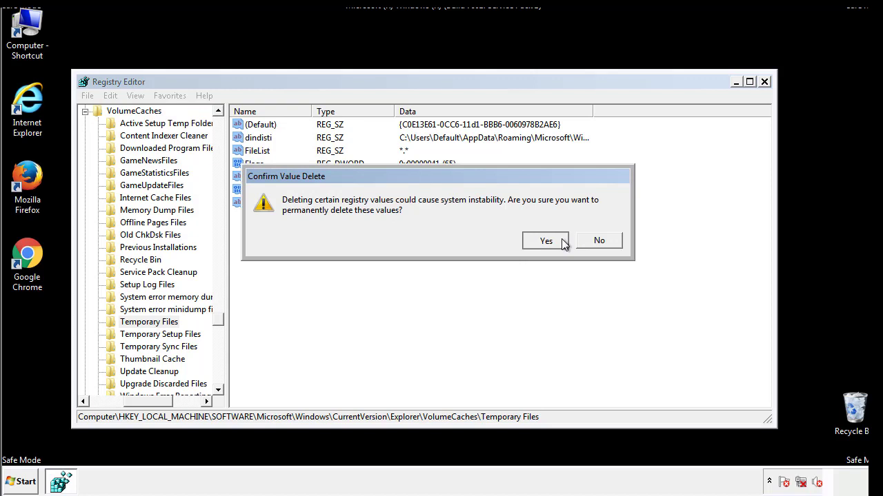
click(545, 241)
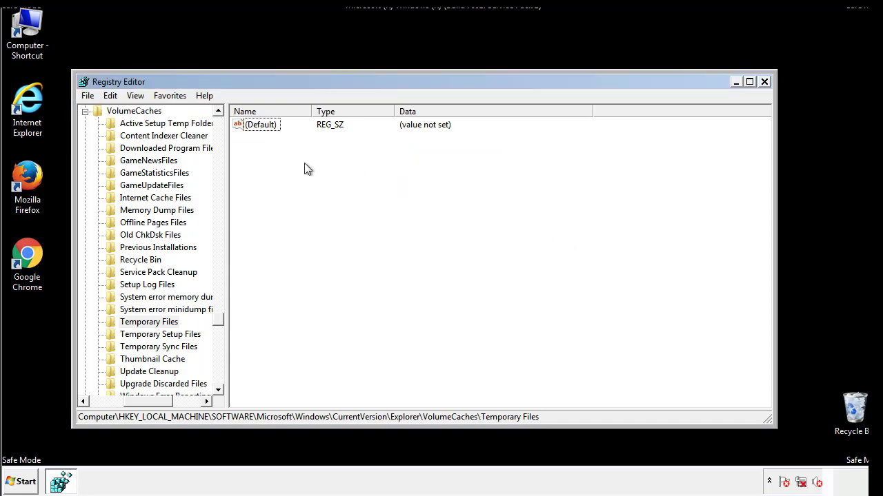
mouse_move(764, 81)
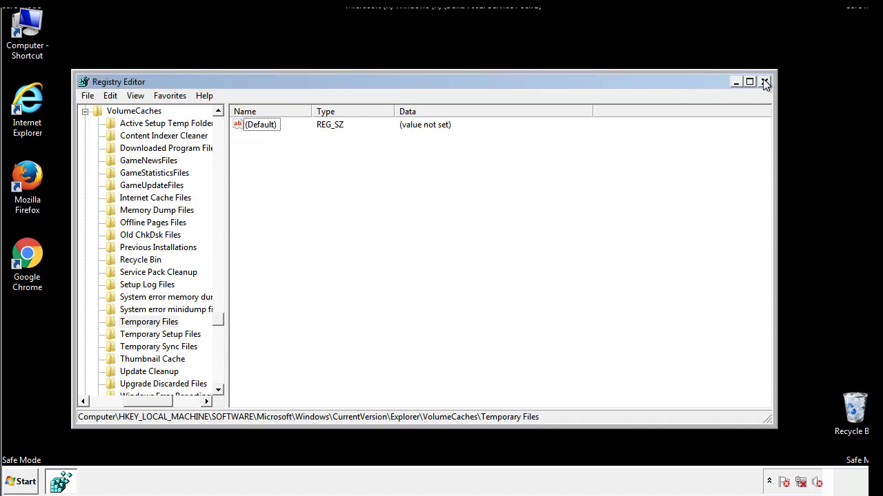
click(765, 83)
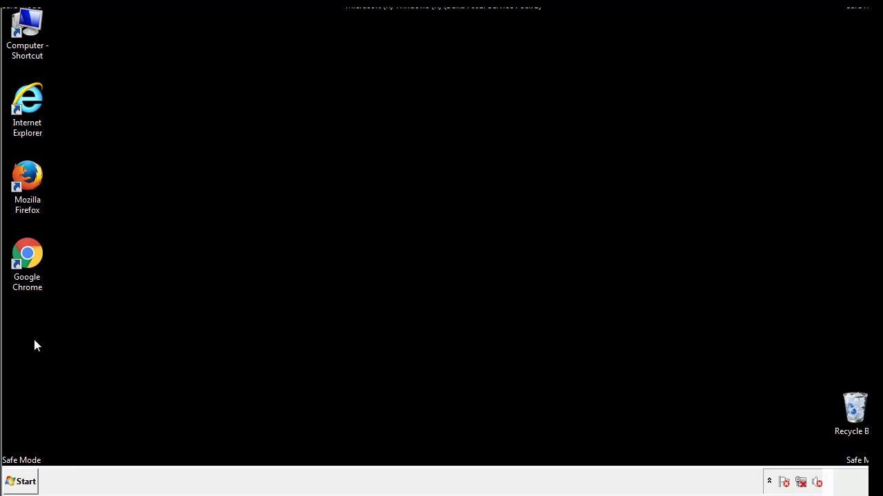
- Launch msconfig from Start search and uncheck Safe boot on the Boot tab
click(26, 481)
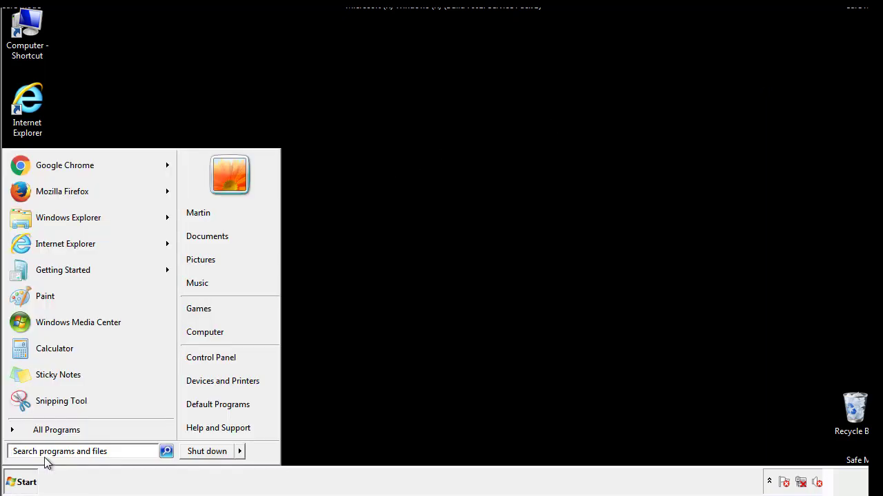
text(mscon)
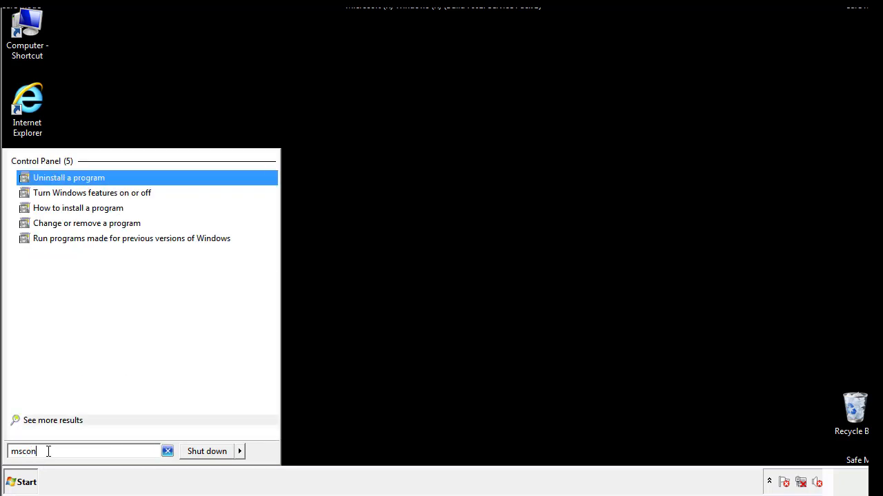
text(fig)
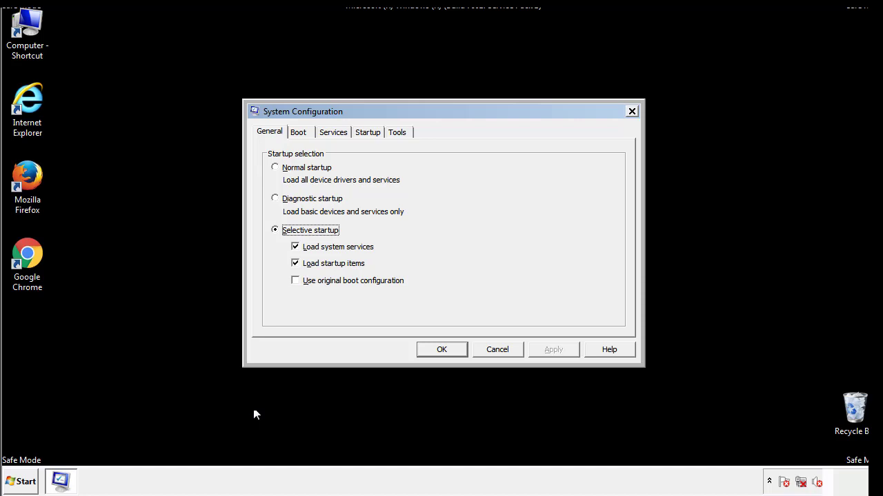
click(298, 132)
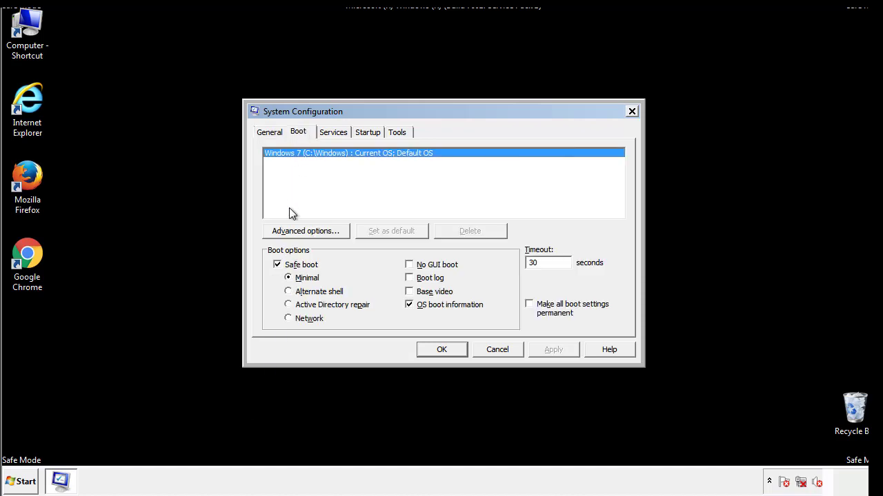
click(277, 264)
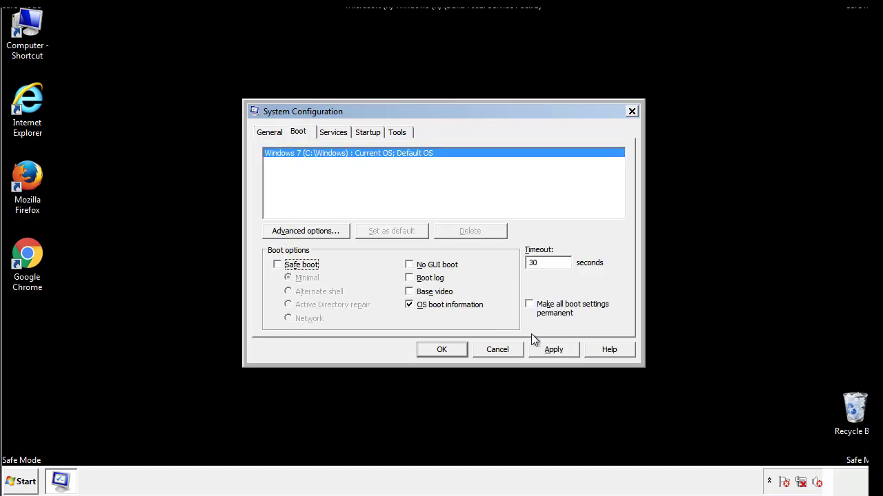